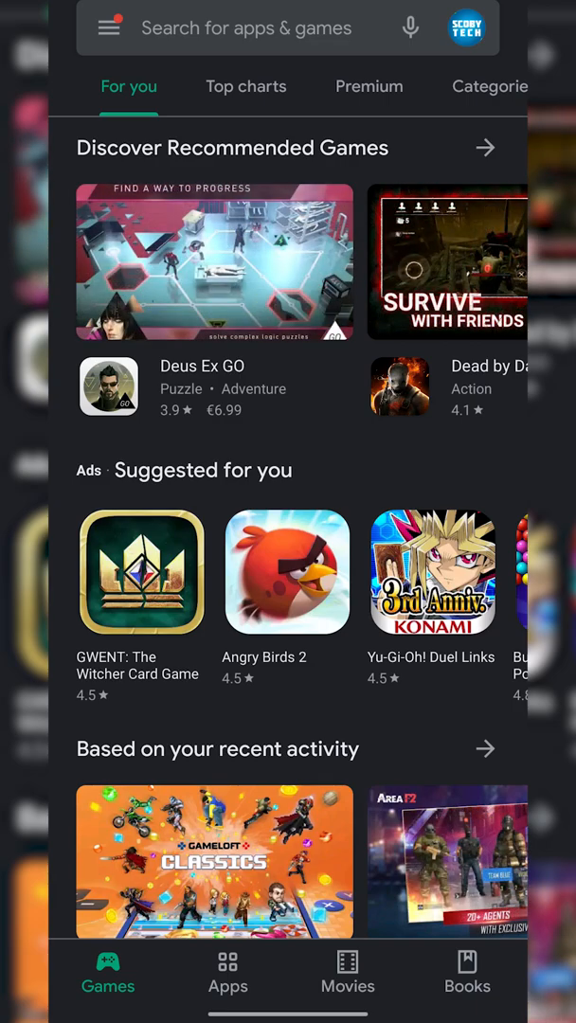
Rerun a recent Play Store search, such as zarchiver or retroarch
left_click(246, 27)
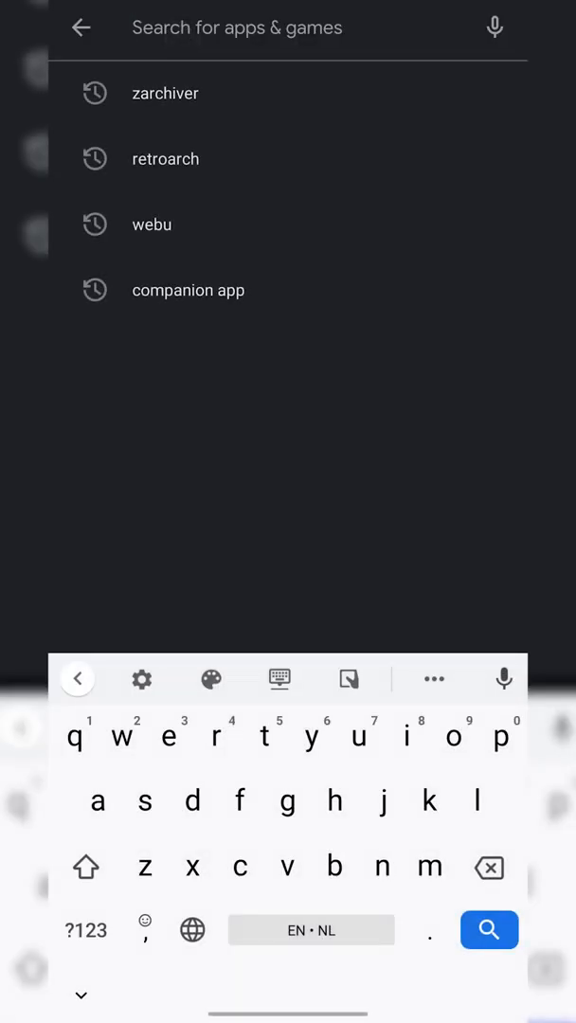
left_click(165, 158)
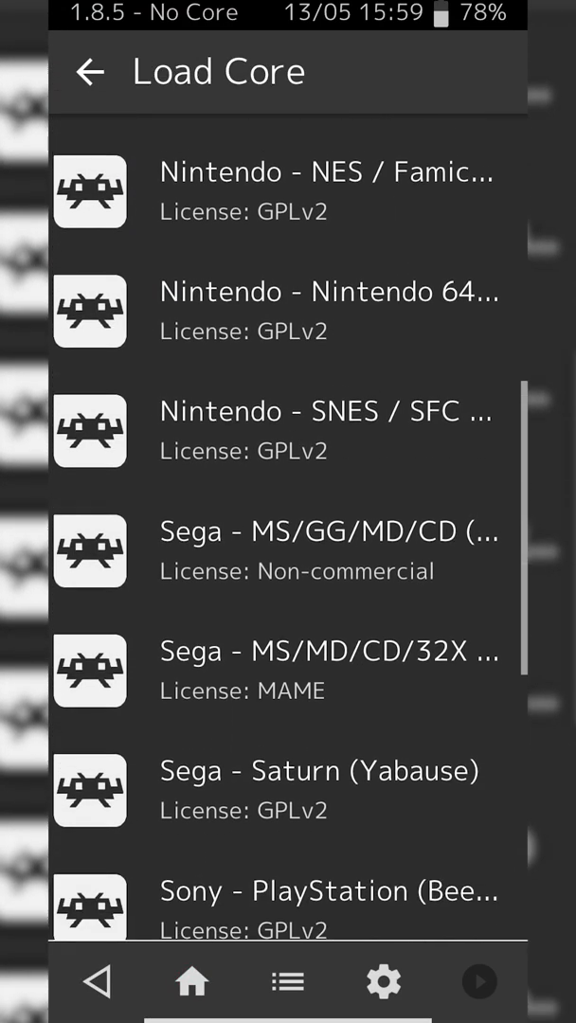
Scroll to the bottom of Load Core and choose Download a Core
scroll("down", 3)
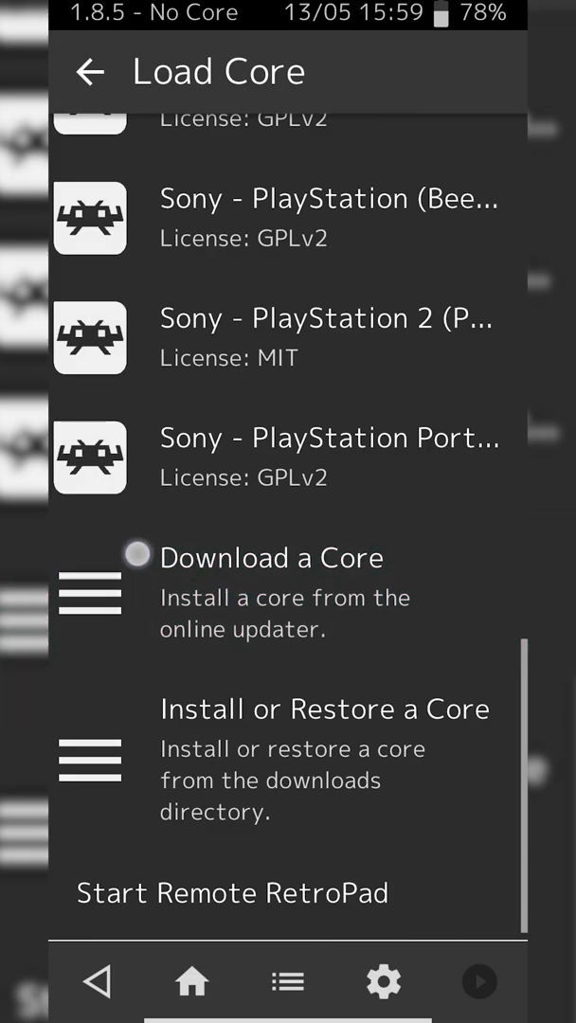
left_click(271, 557)
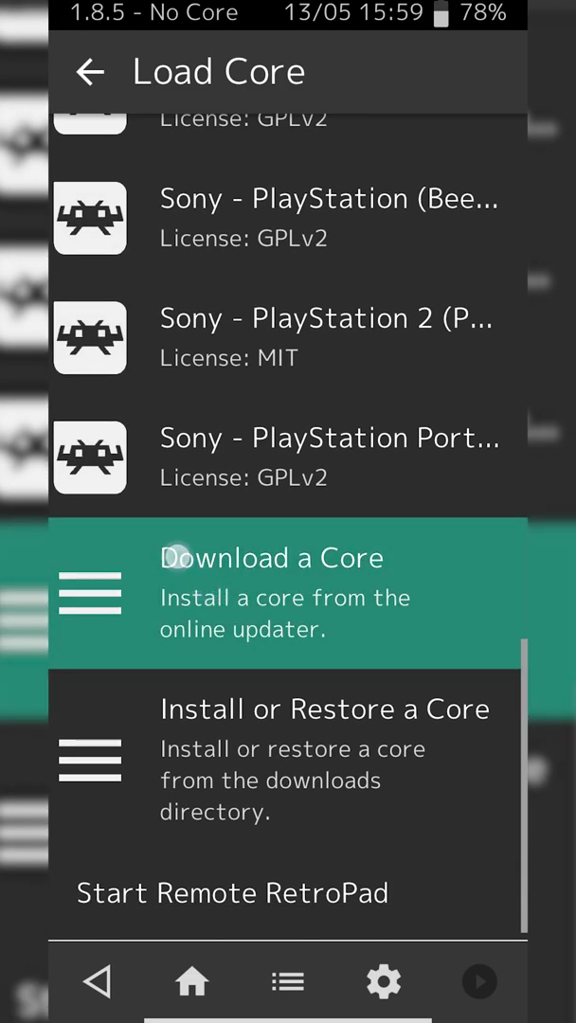
left_click(272, 557)
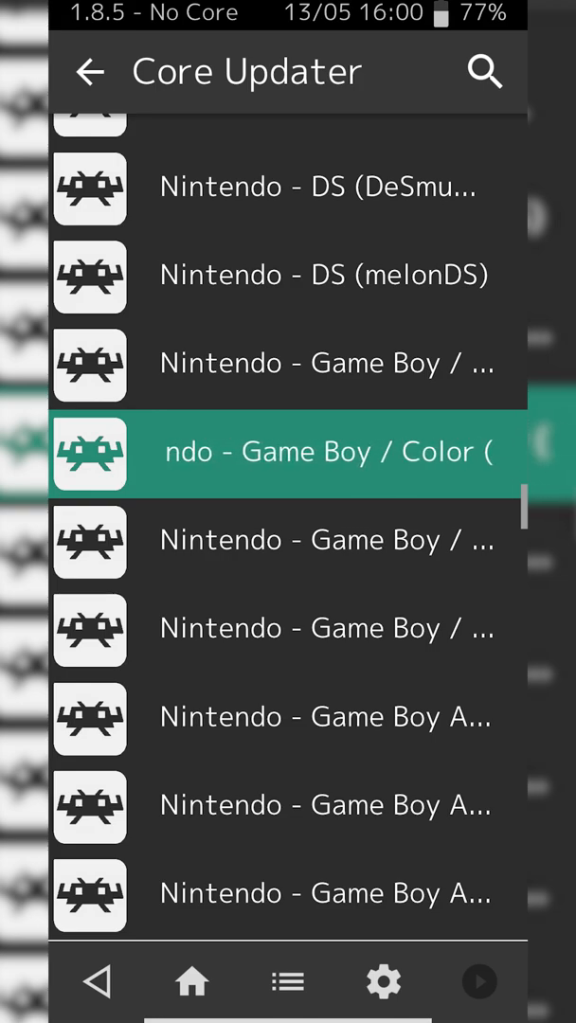
Download the Nintendo - Game Boy / Color core from the Core Updater list
left_click(288, 451)
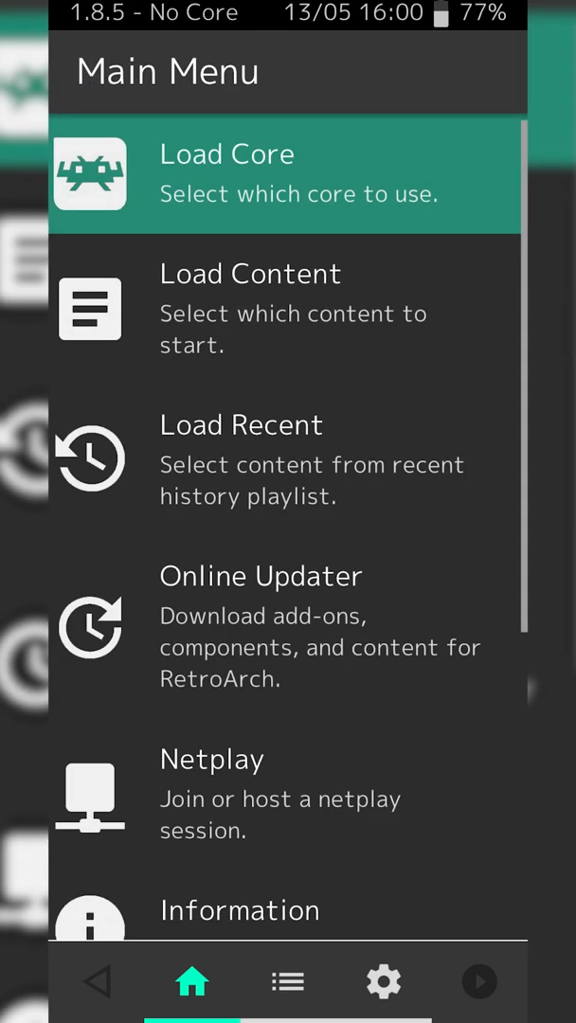
Open Load Core from the Main Menu to see the installed cores
left_click(227, 175)
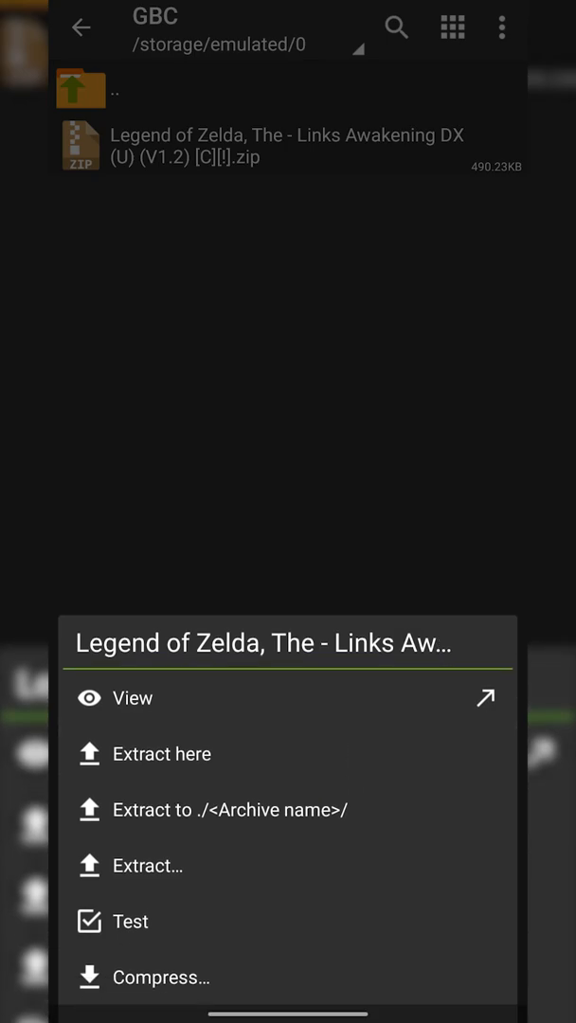
Extract the Links Awakening DX zip here and open the resulting .gbc file
left_click(149, 864)
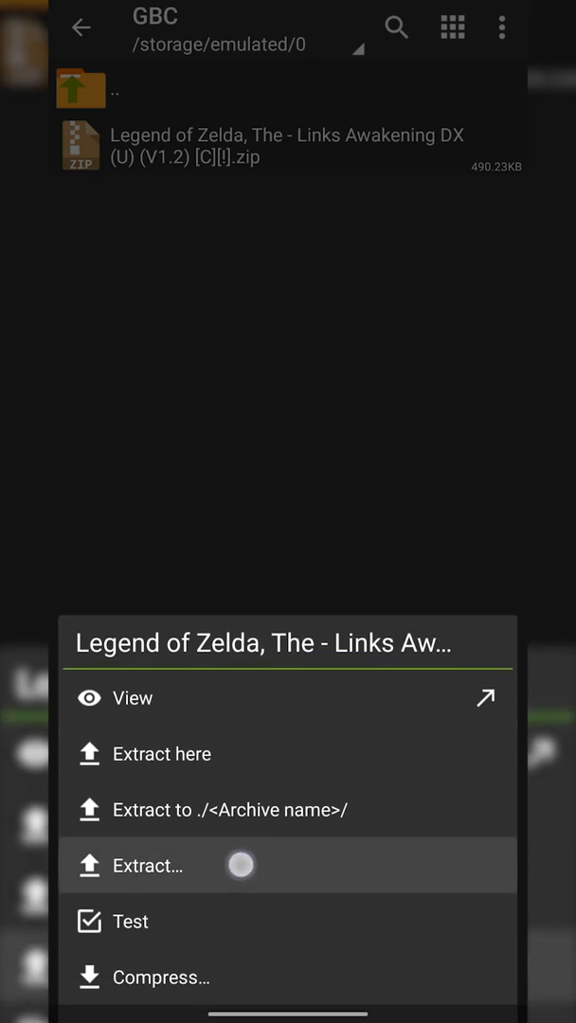
left_click(147, 865)
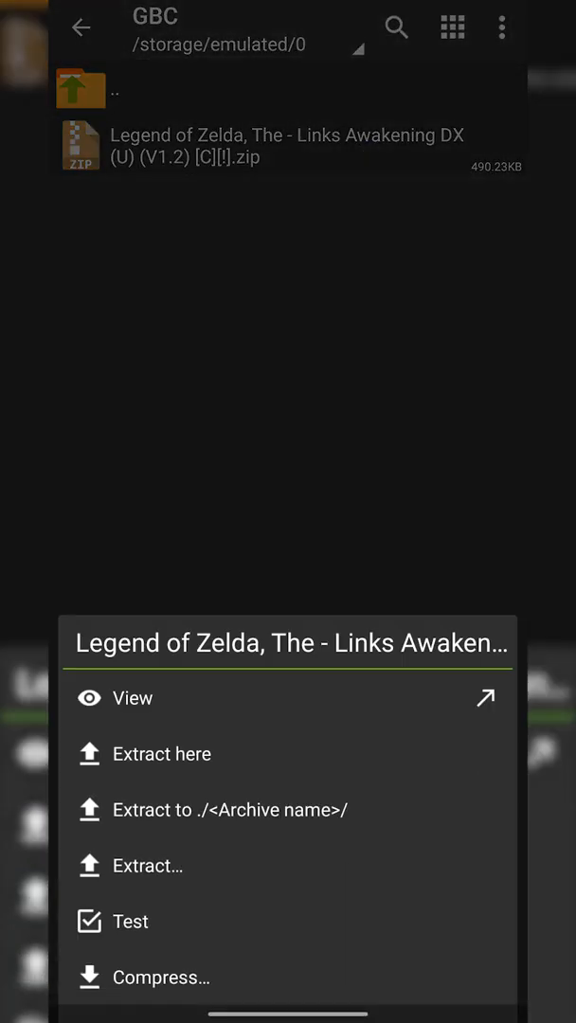
left_click(170, 753)
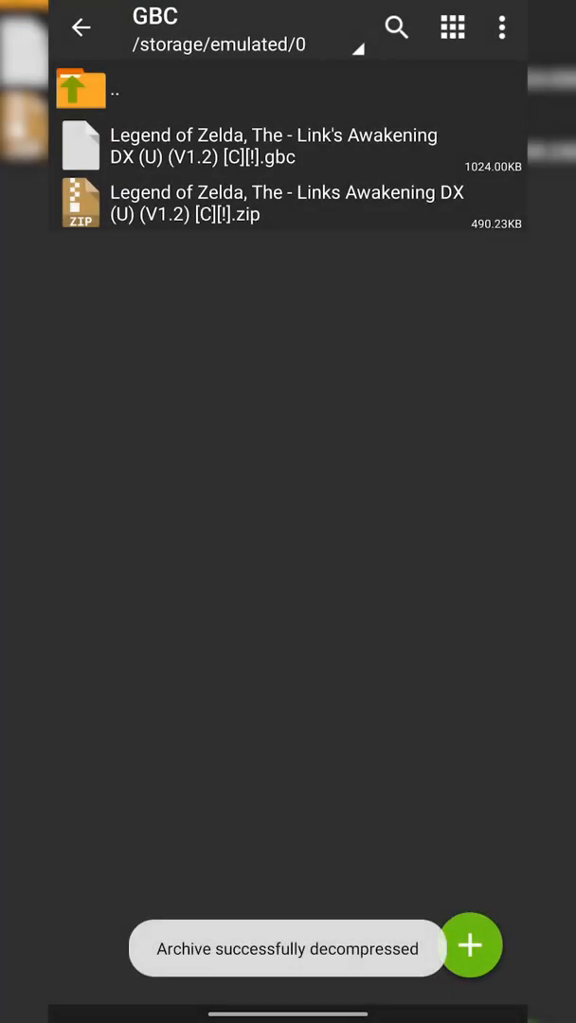
left_click(275, 147)
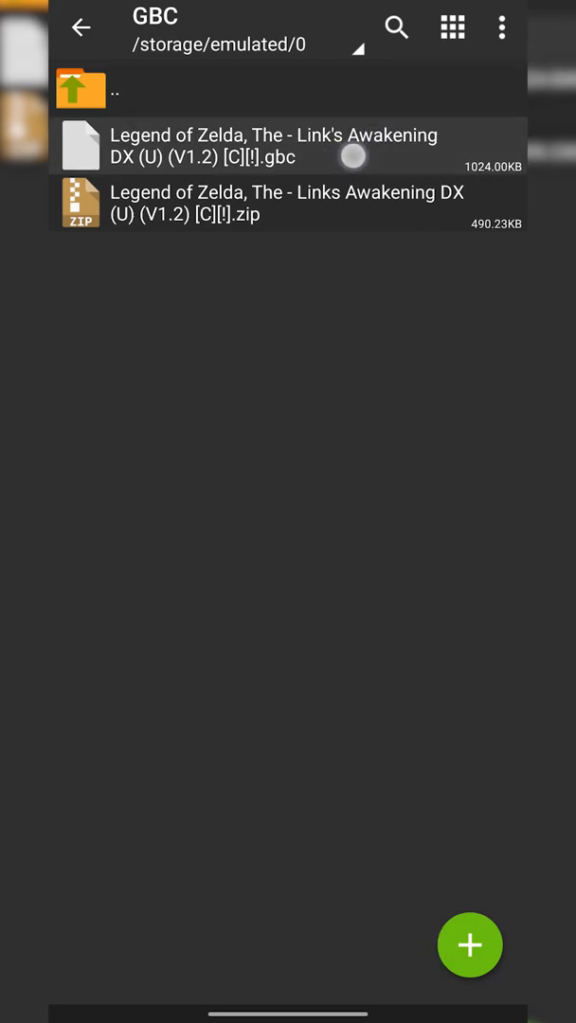